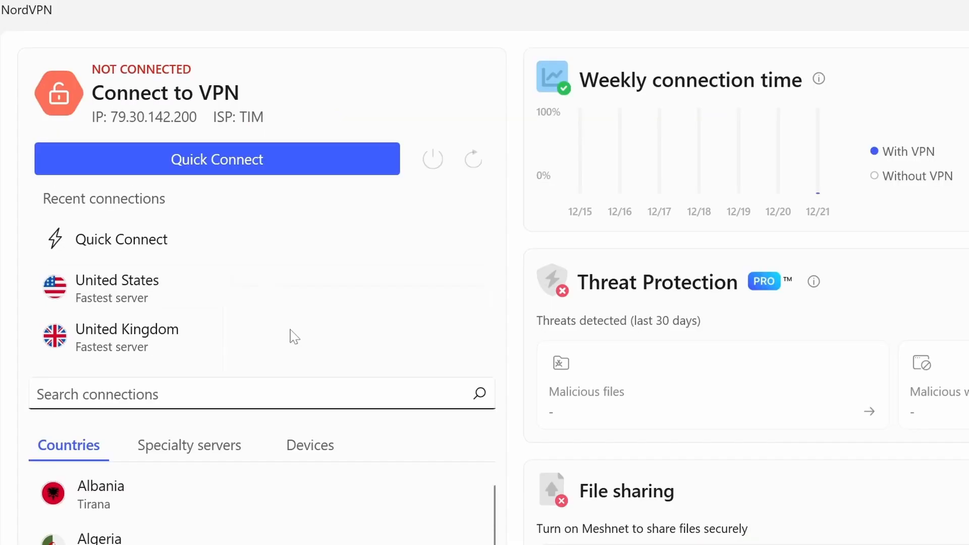
# Step: Open the NordVPN page listing the 1 Year Ultimate, Plus and Base plans
pyautogui.click(117, 287)
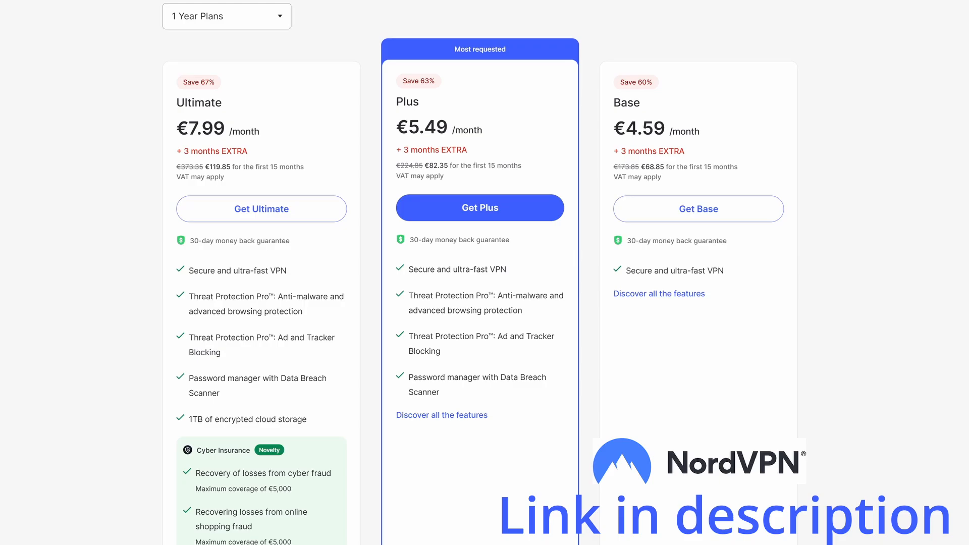
pyautogui.moveTo(833, 487)
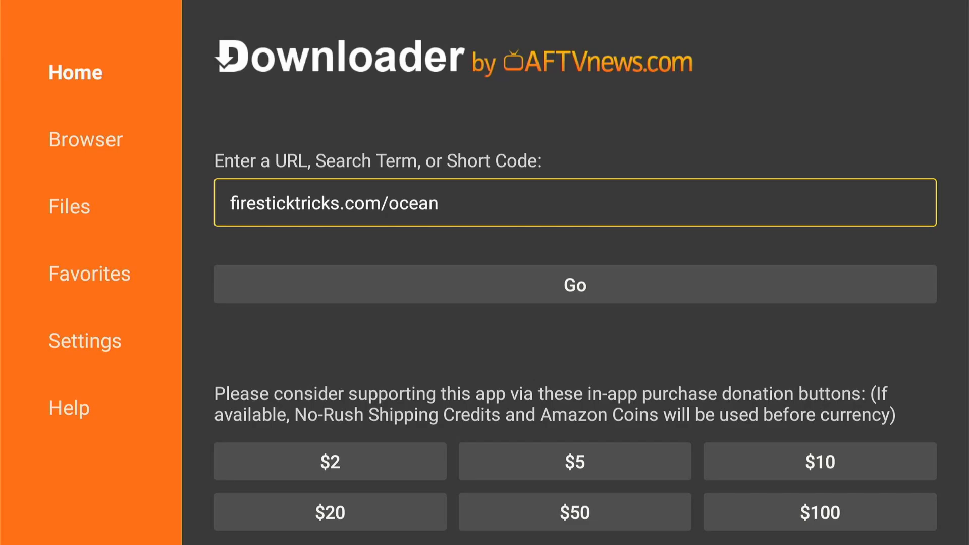
# Step: Download the Ocean Streamz APK from firesticktricks.com/ocean in Downloader
pyautogui.click(574, 201)
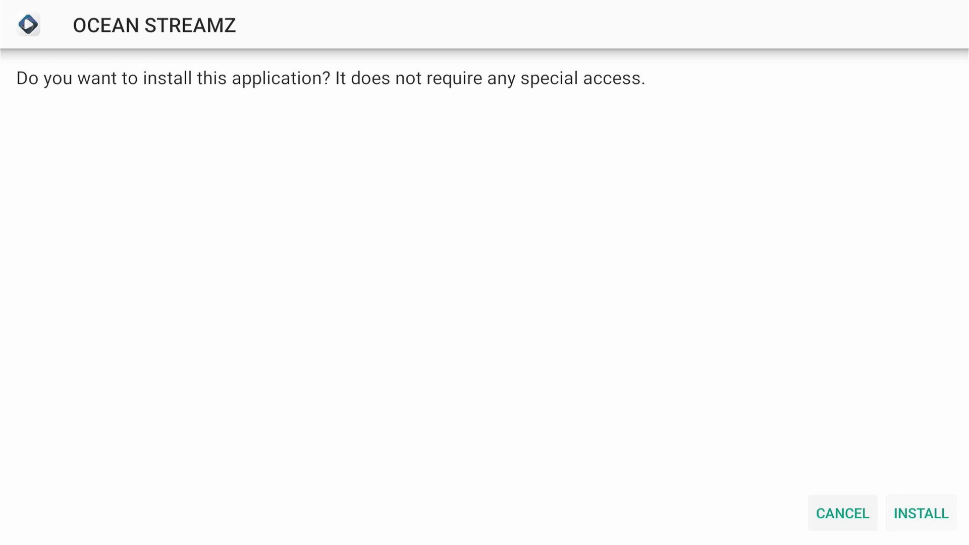
# Step: Confirm INSTALL on the Ocean Streamz prompt and let installation finish
pyautogui.click(920, 512)
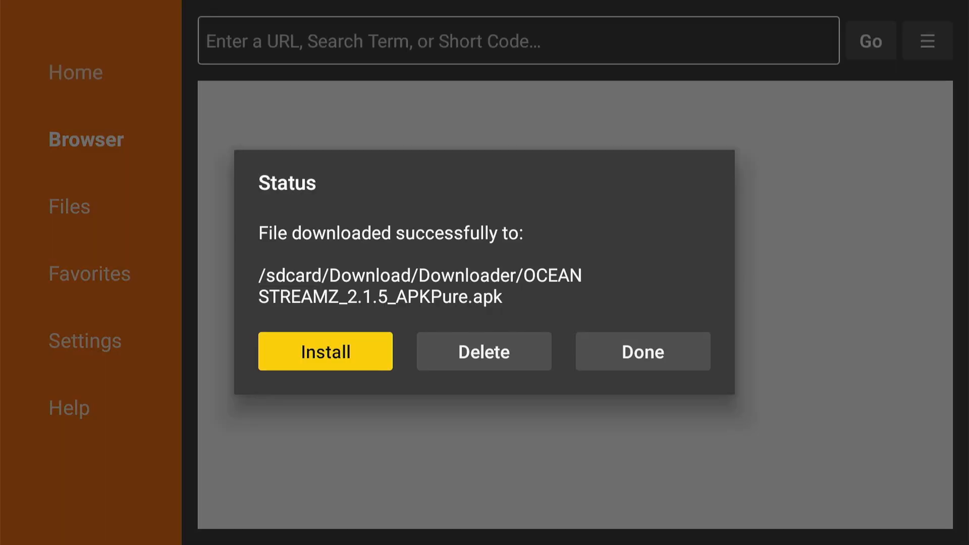
# Step: Delete the downloaded Ocean Streamz 2.1.5 APK from the Status dialog
pyautogui.click(484, 351)
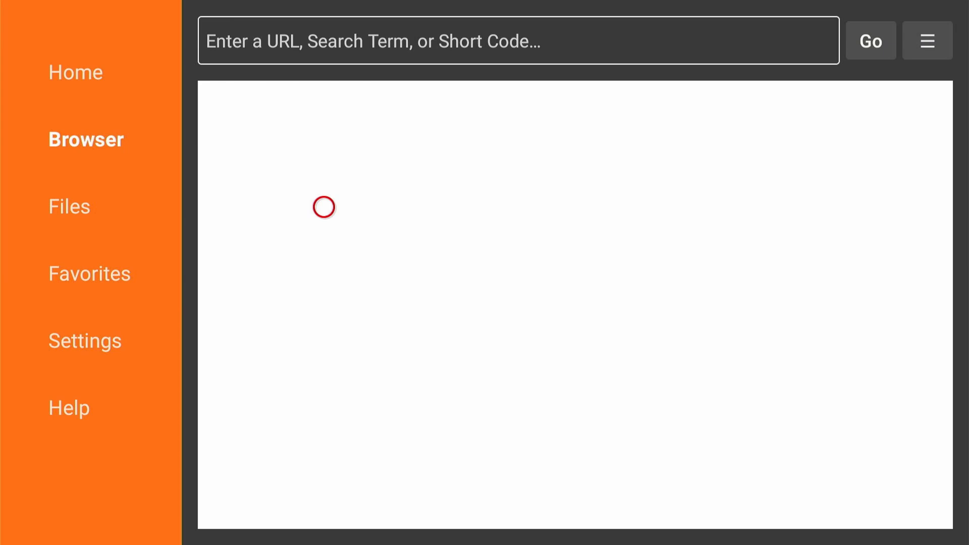
pyautogui.moveTo(75, 72)
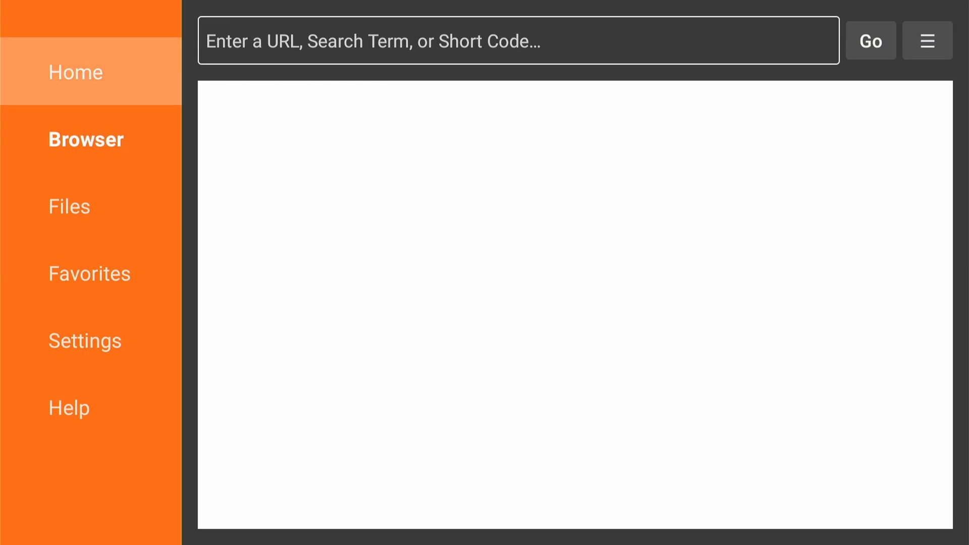